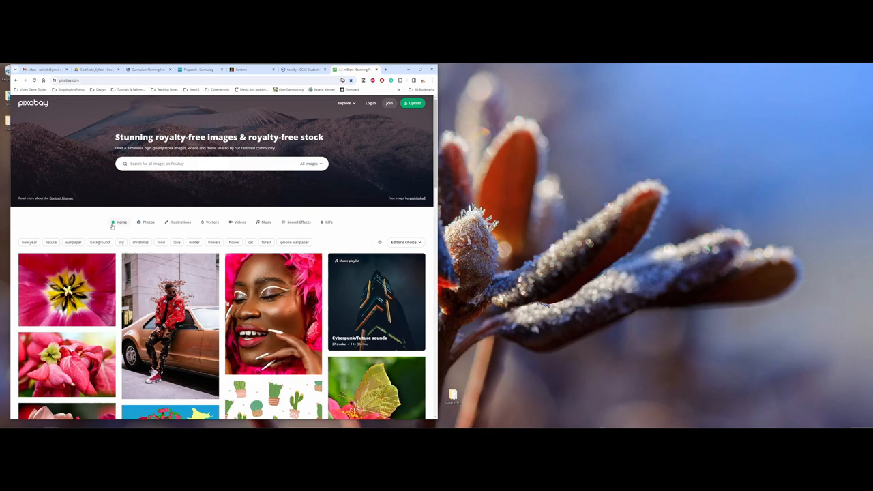
pyautogui.moveTo(287, 224)
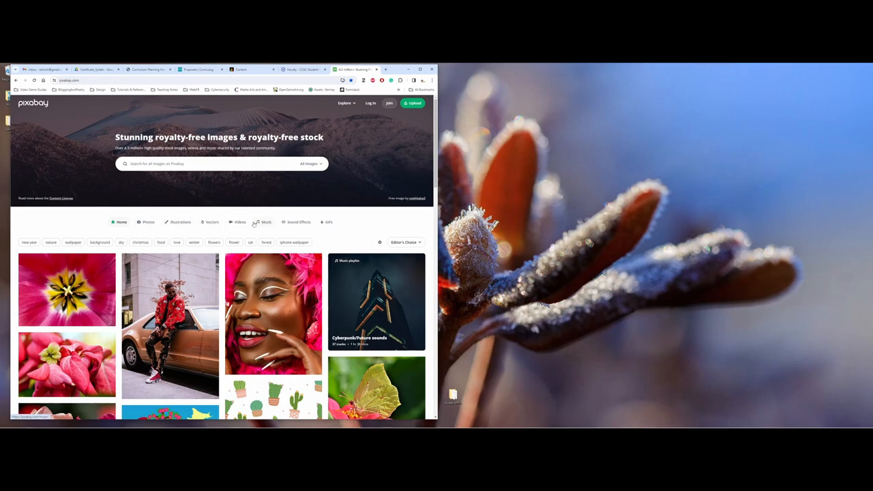
pyautogui.moveTo(296, 221)
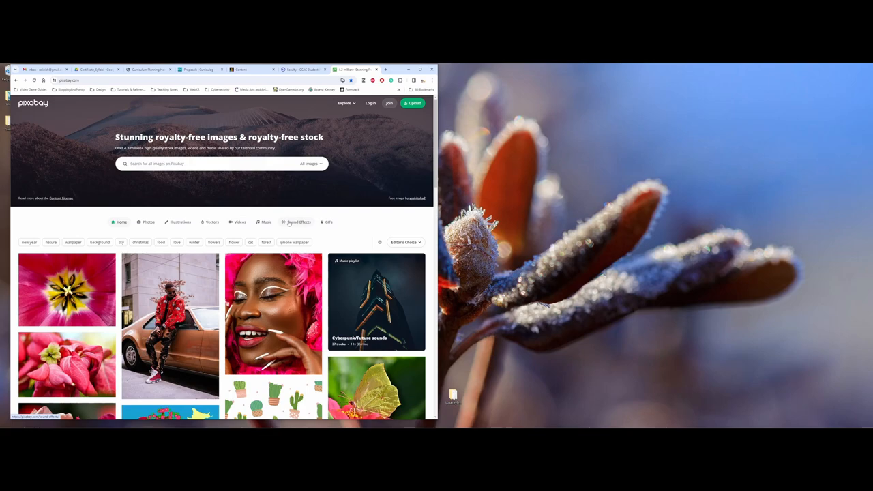
# Step: Switch Pixabay to its royalty-free Music section listing downloadable songs
pyautogui.click(266, 221)
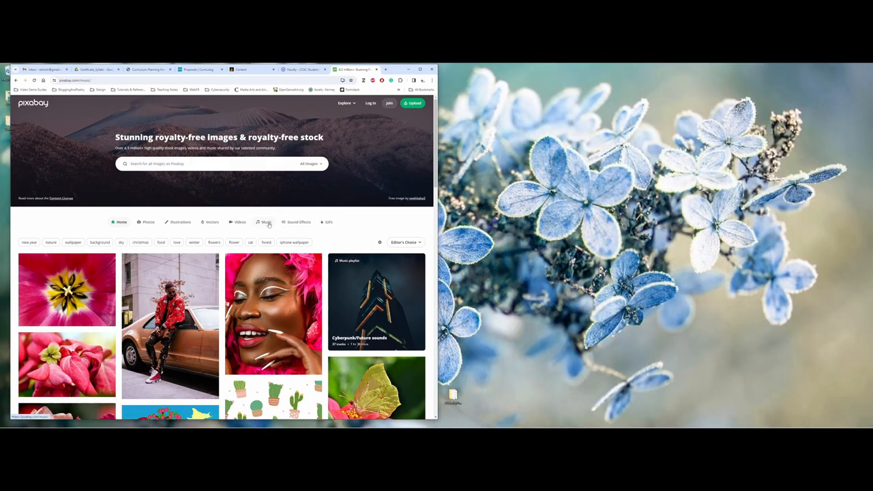
pyautogui.click(265, 221)
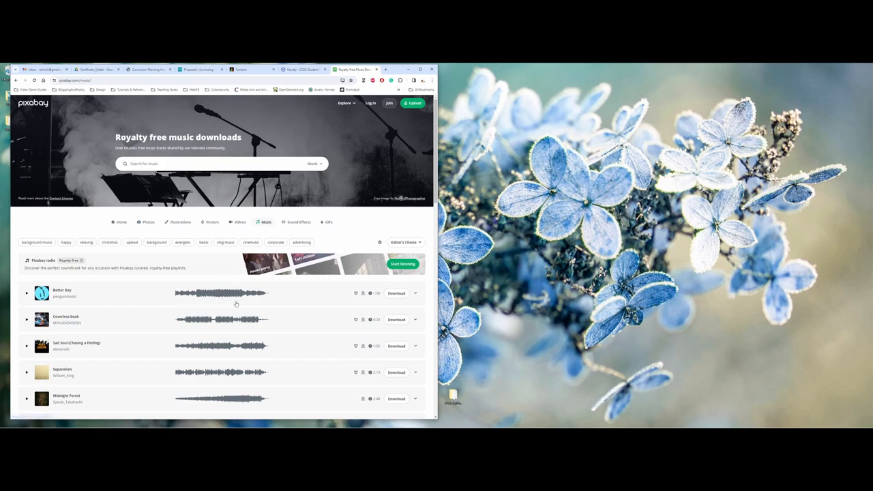
pyautogui.moveTo(139, 319)
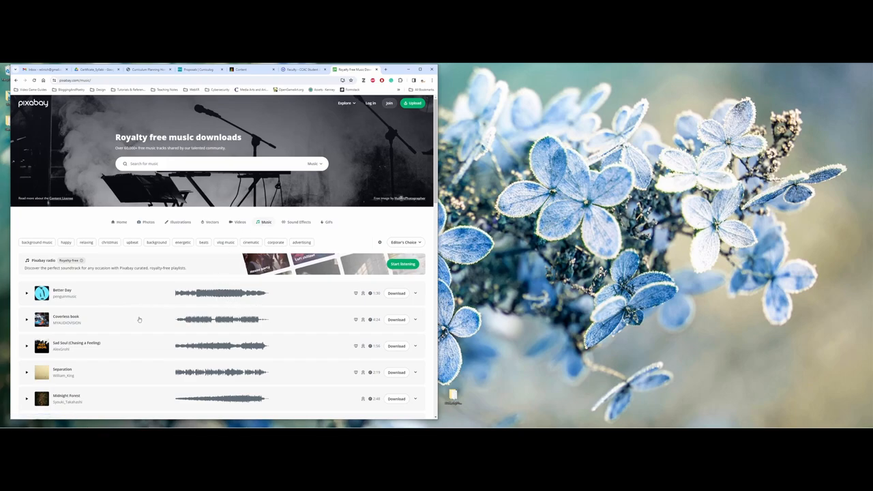
pyautogui.moveTo(300, 325)
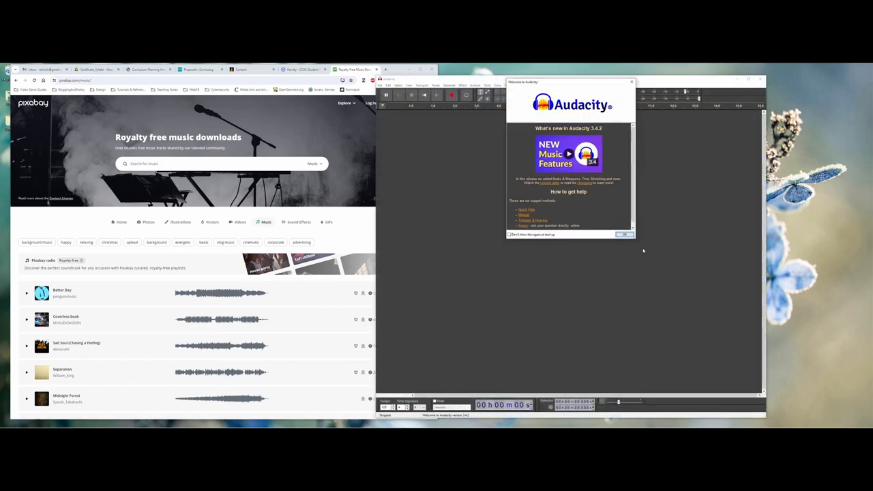
# Step: Dismiss the welcome notice and open the saved project file from the project folder
pyautogui.click(623, 234)
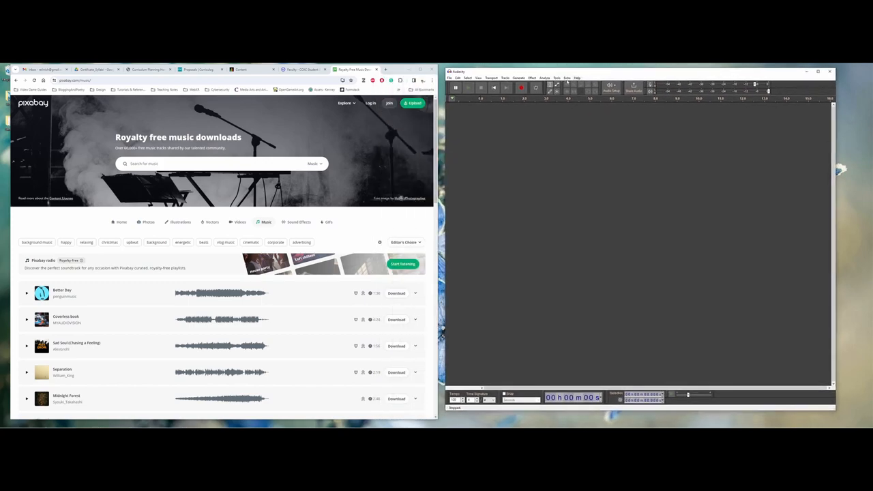
pyautogui.click(450, 78)
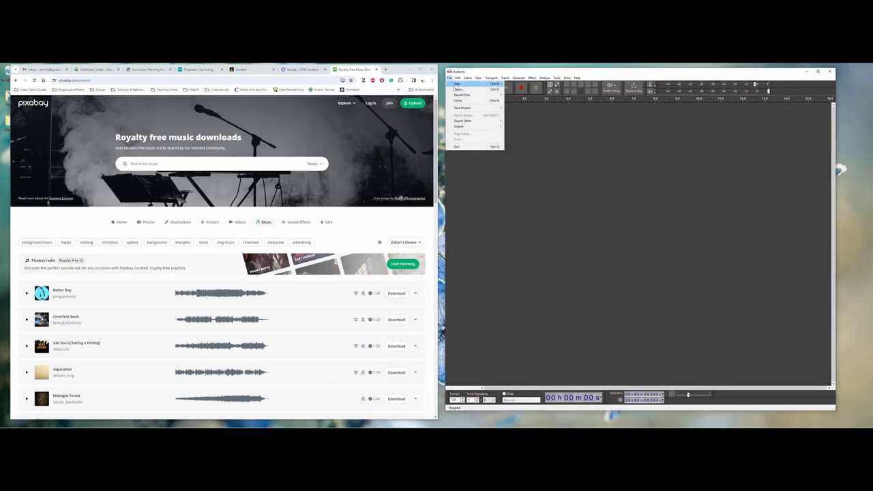
pyautogui.click(460, 90)
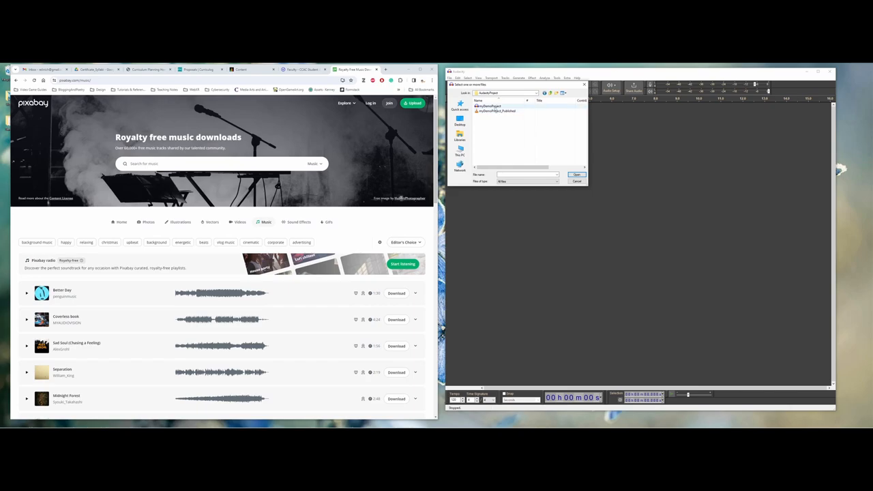
pyautogui.click(498, 110)
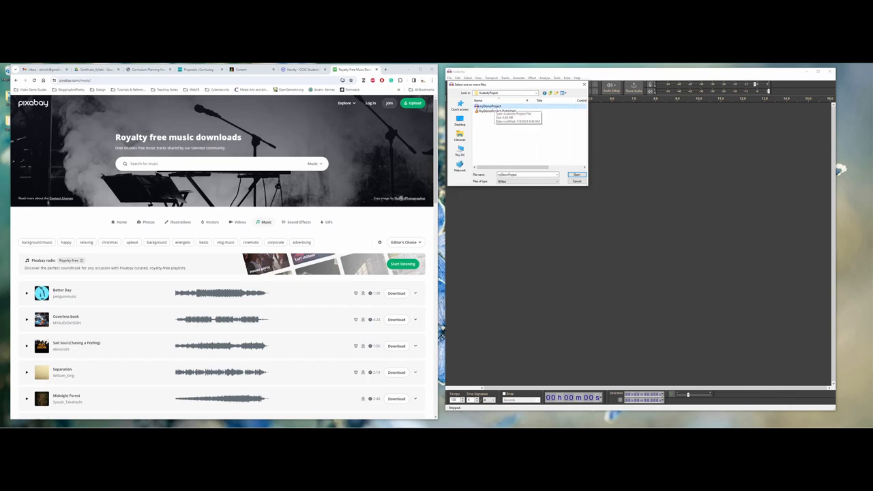
pyautogui.click(575, 175)
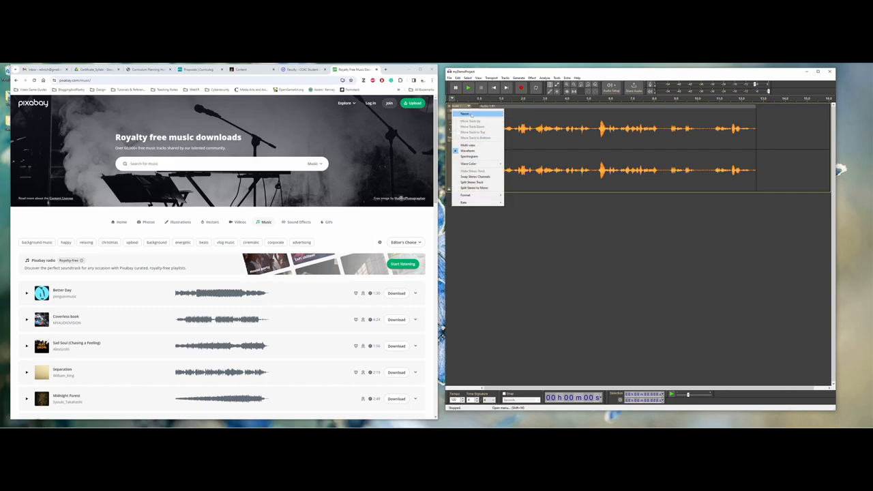
# Step: Rename the voice recording track to 'Talking'
pyautogui.click(467, 115)
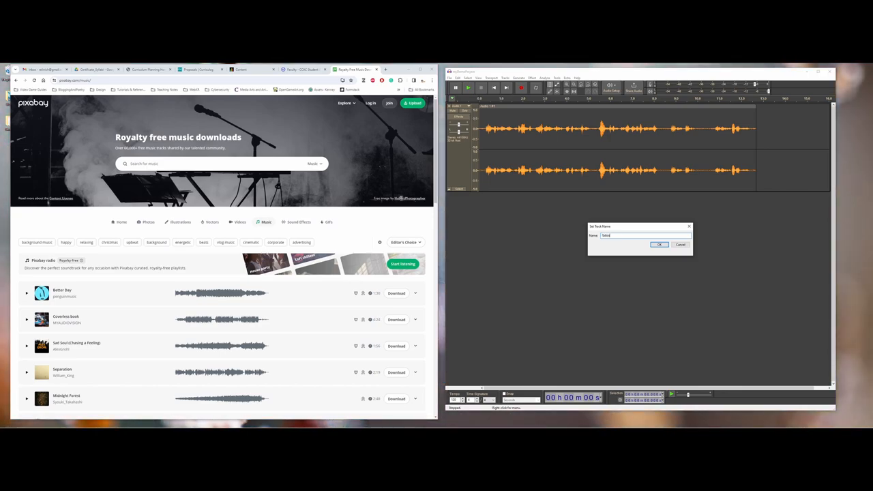
pyautogui.click(659, 244)
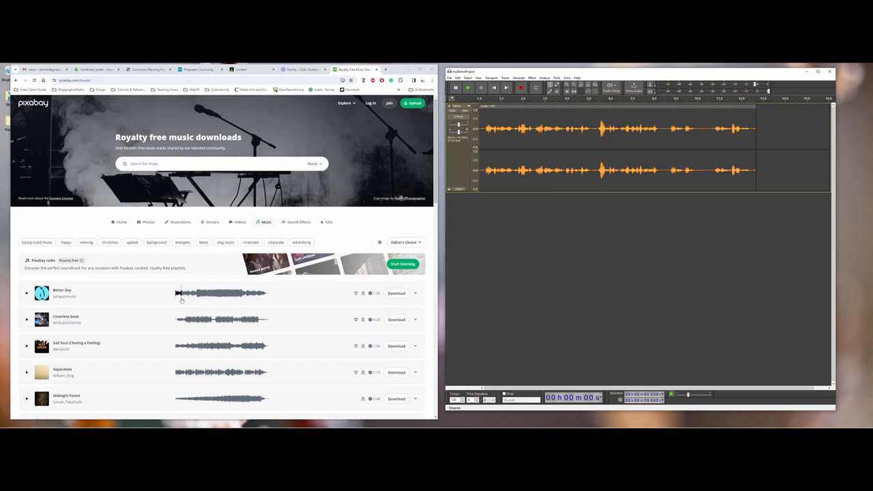
pyautogui.moveTo(374, 317)
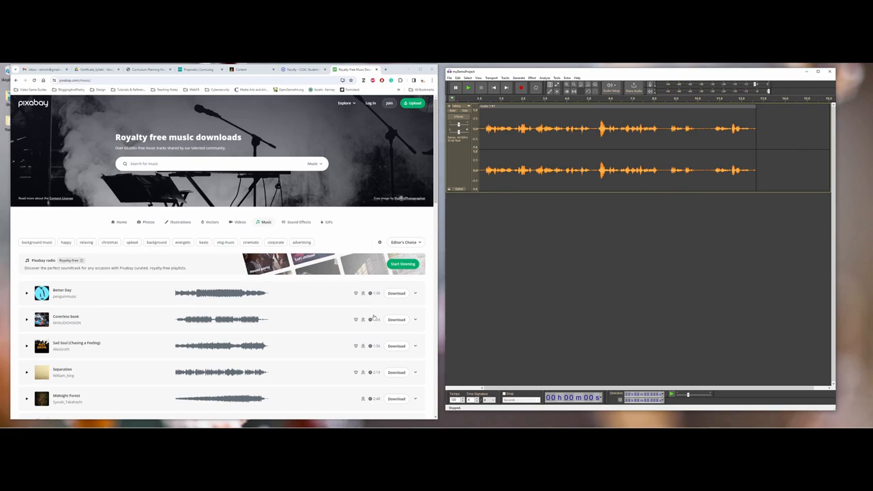
pyautogui.moveTo(374, 322)
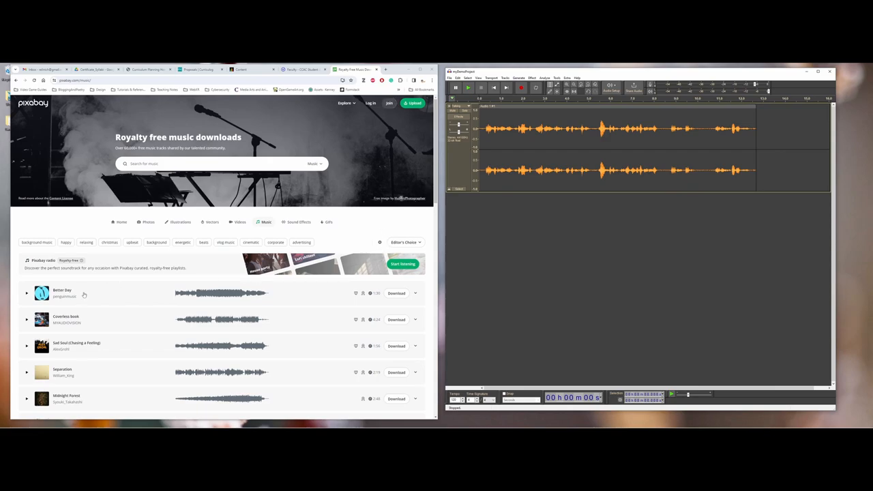
pyautogui.moveTo(338, 298)
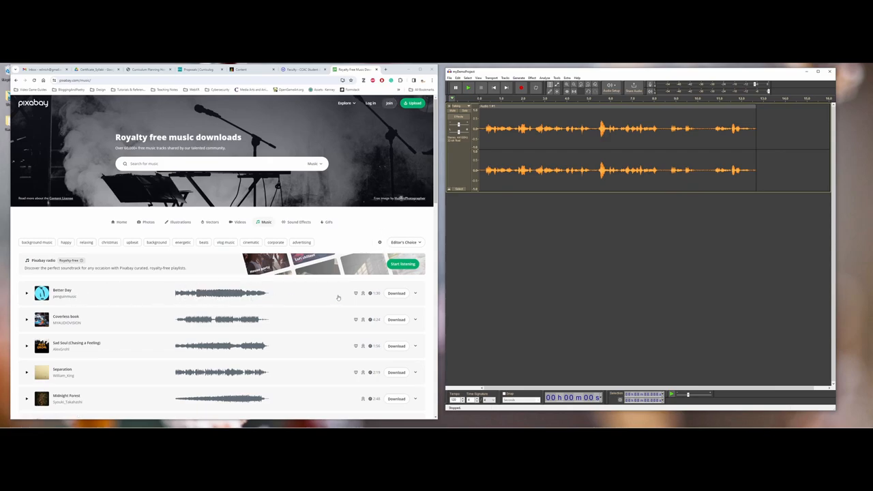
# Step: Download the first Pixabay song and show it in the Downloads folder
pyautogui.click(396, 293)
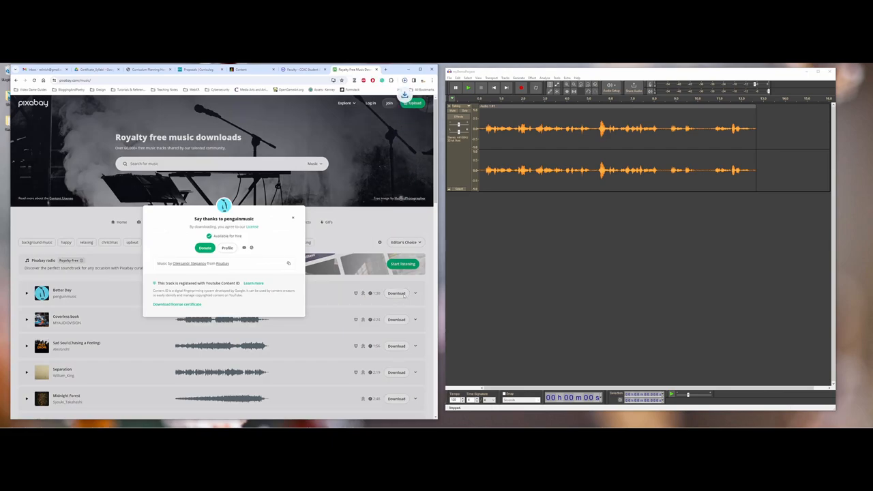
pyautogui.click(396, 292)
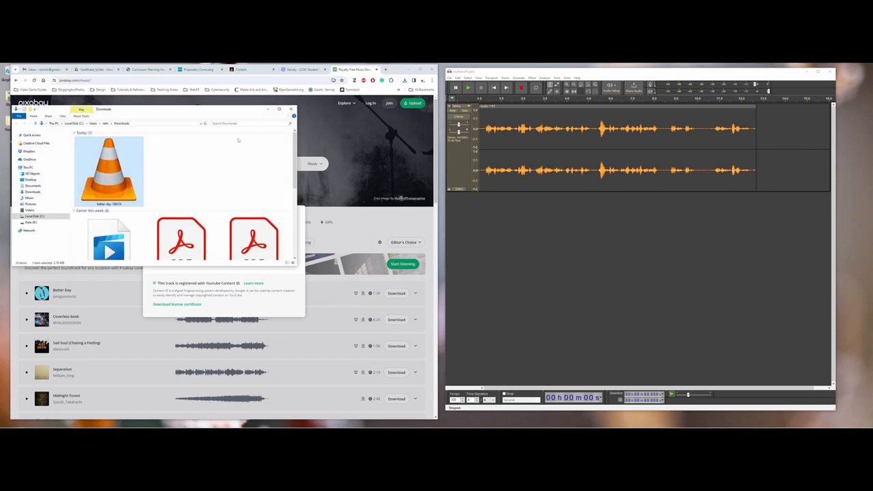
# Step: Copy the downloaded song from Downloads into the AudacityProject folder
pyautogui.rightClick(110, 171)
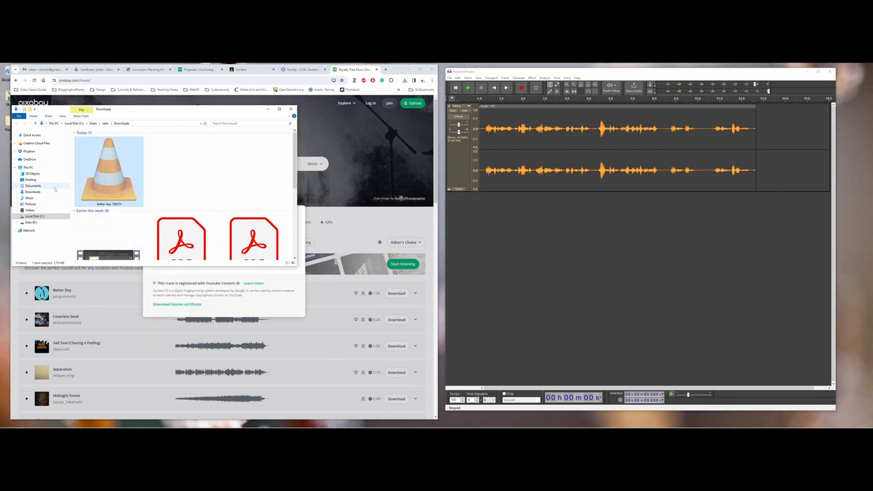
pyautogui.click(30, 179)
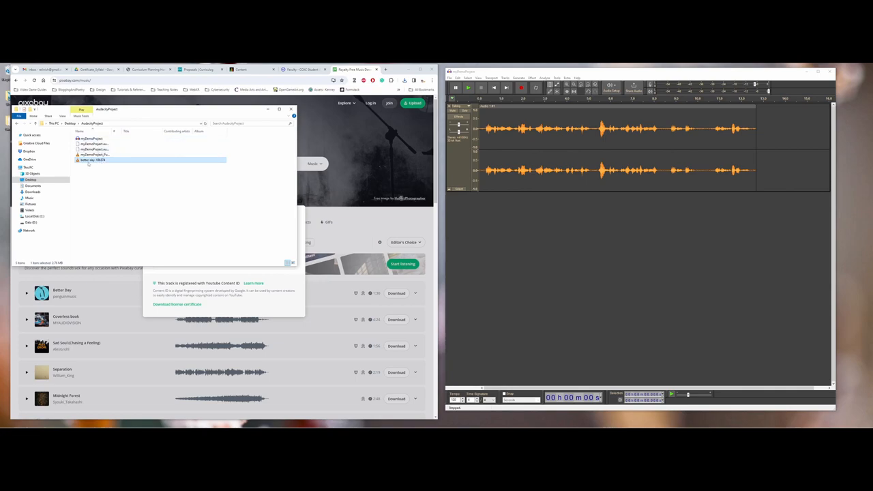
pyautogui.moveTo(93, 159)
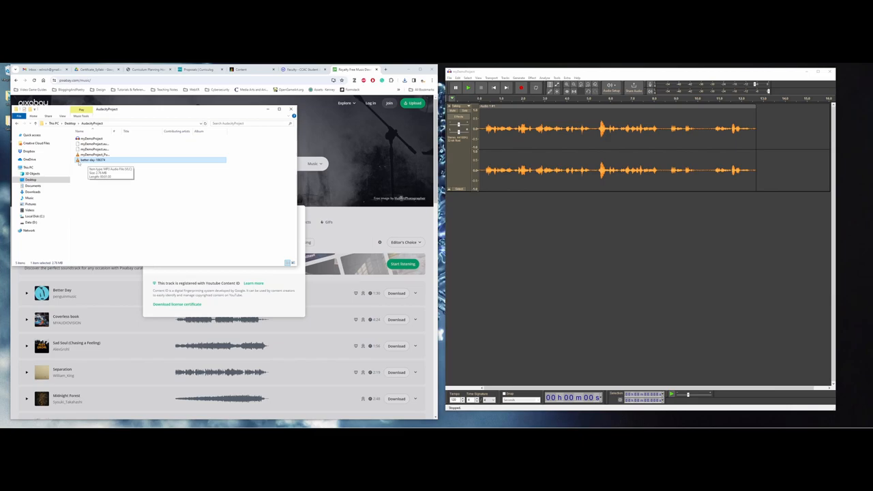
# Step: Import the downloaded song from the project folder into the Audacity project as audio
pyautogui.click(450, 77)
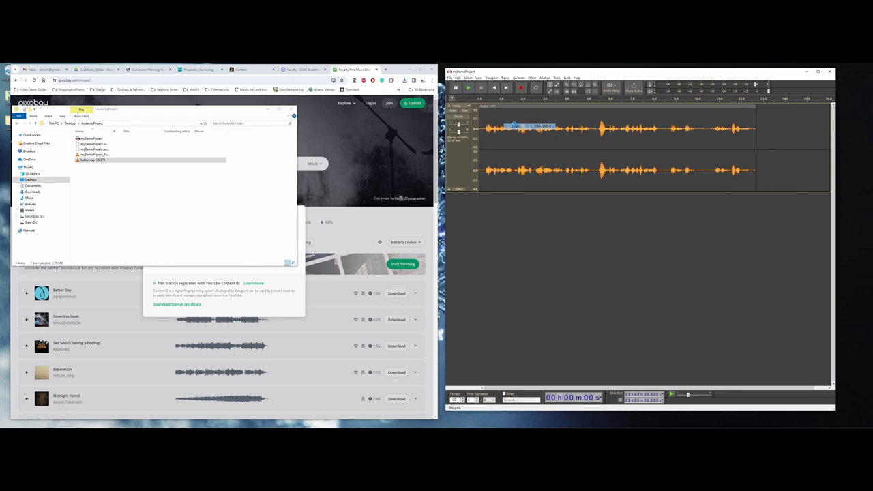
pyautogui.click(449, 77)
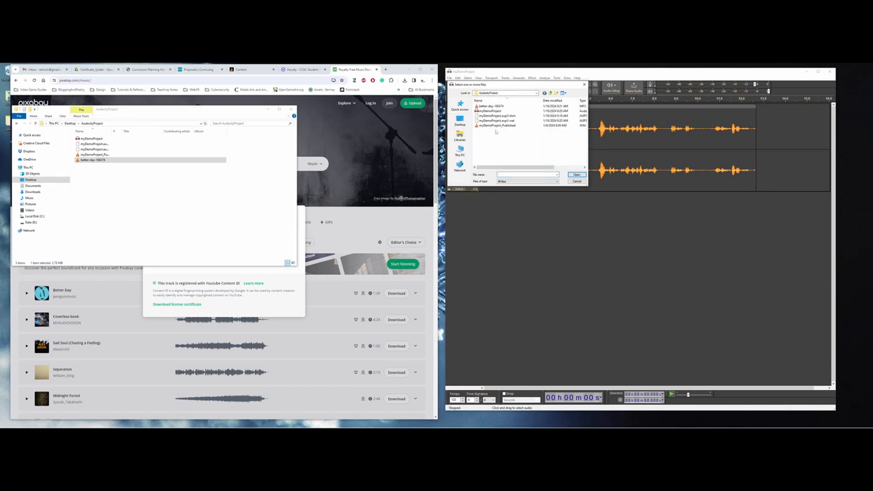
pyautogui.click(494, 106)
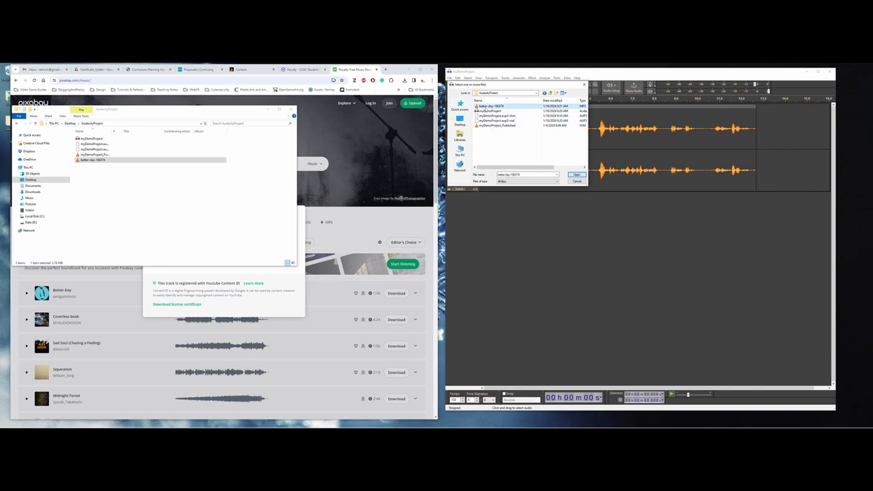
pyautogui.click(576, 175)
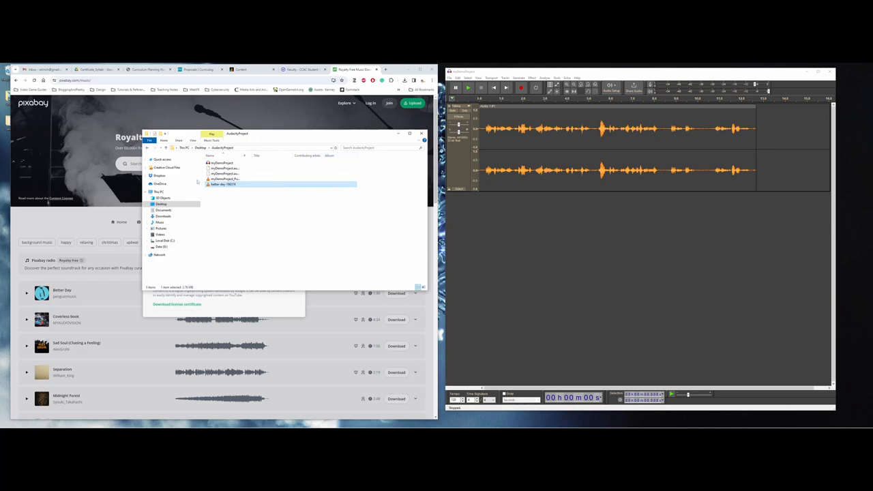
# Step: Let the imported song load as a second stereo track beneath the Talking track
pyautogui.doubleClick(224, 184)
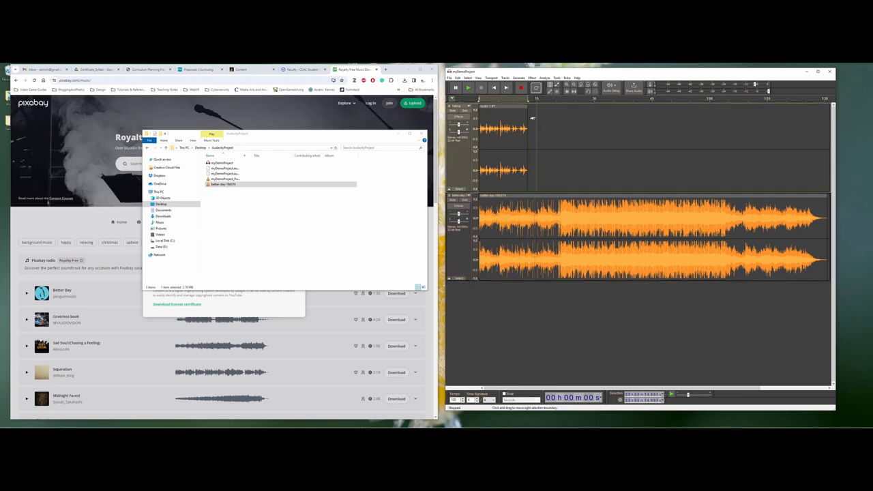
pyautogui.click(468, 87)
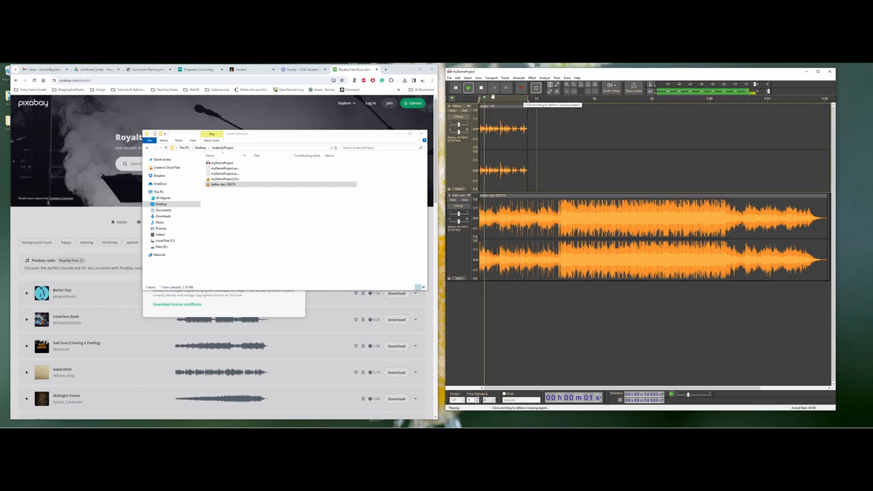
pyautogui.click(480, 87)
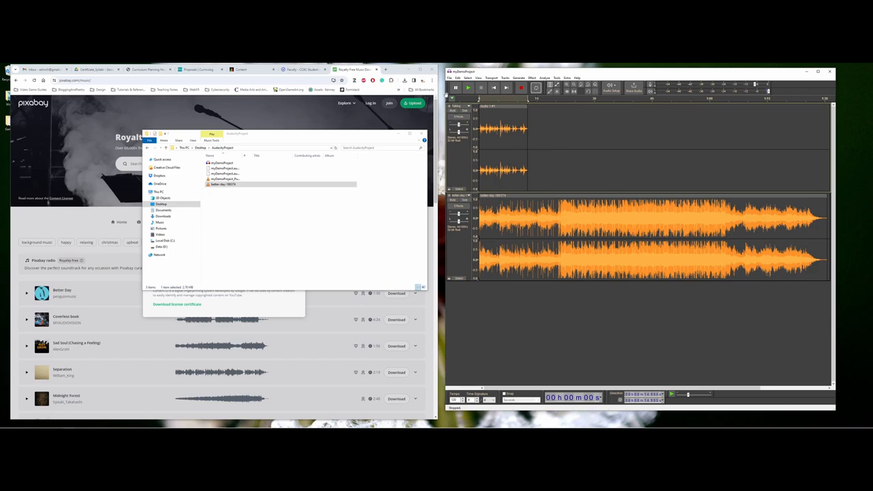
# Step: Save the project containing the Talking track and the background song
pyautogui.click(450, 78)
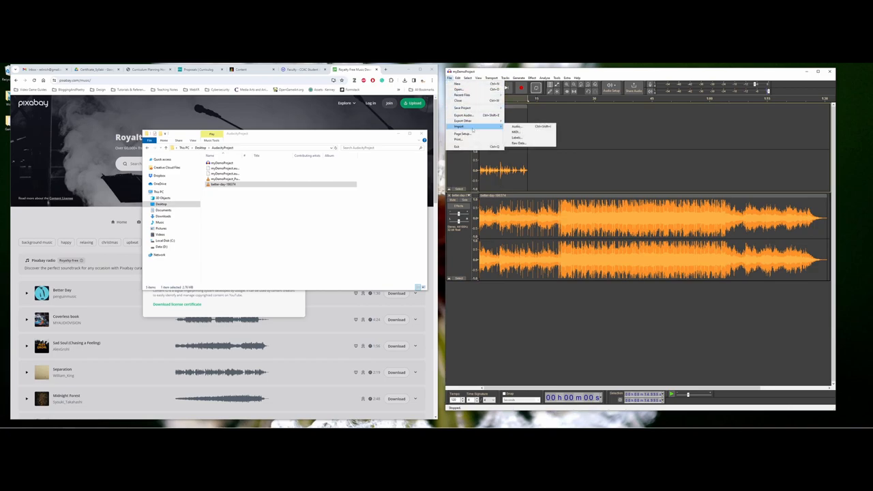
pyautogui.click(516, 125)
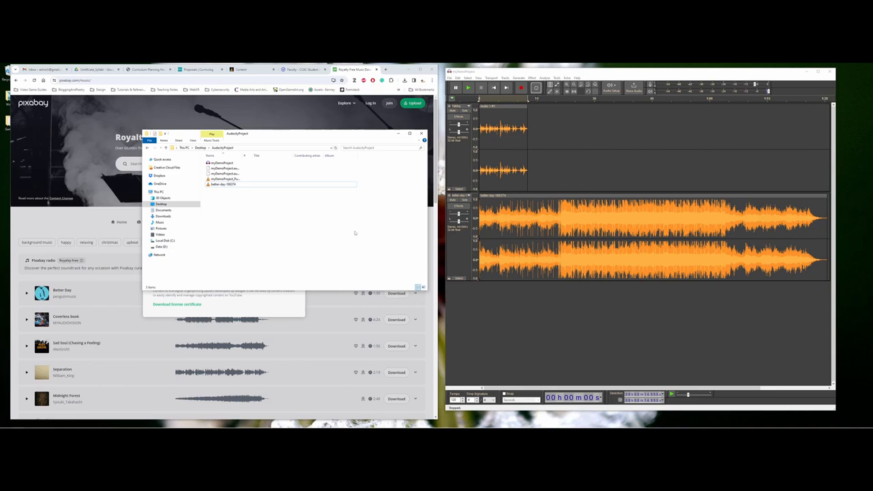
pyautogui.moveTo(349, 235)
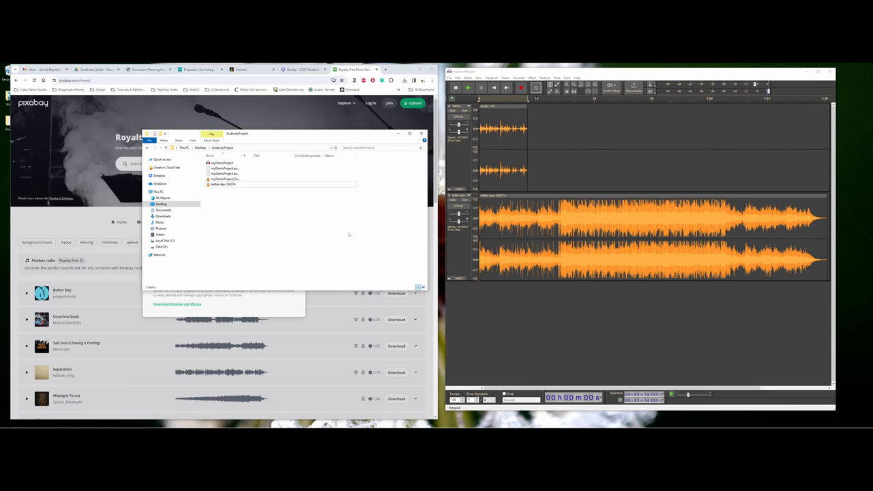